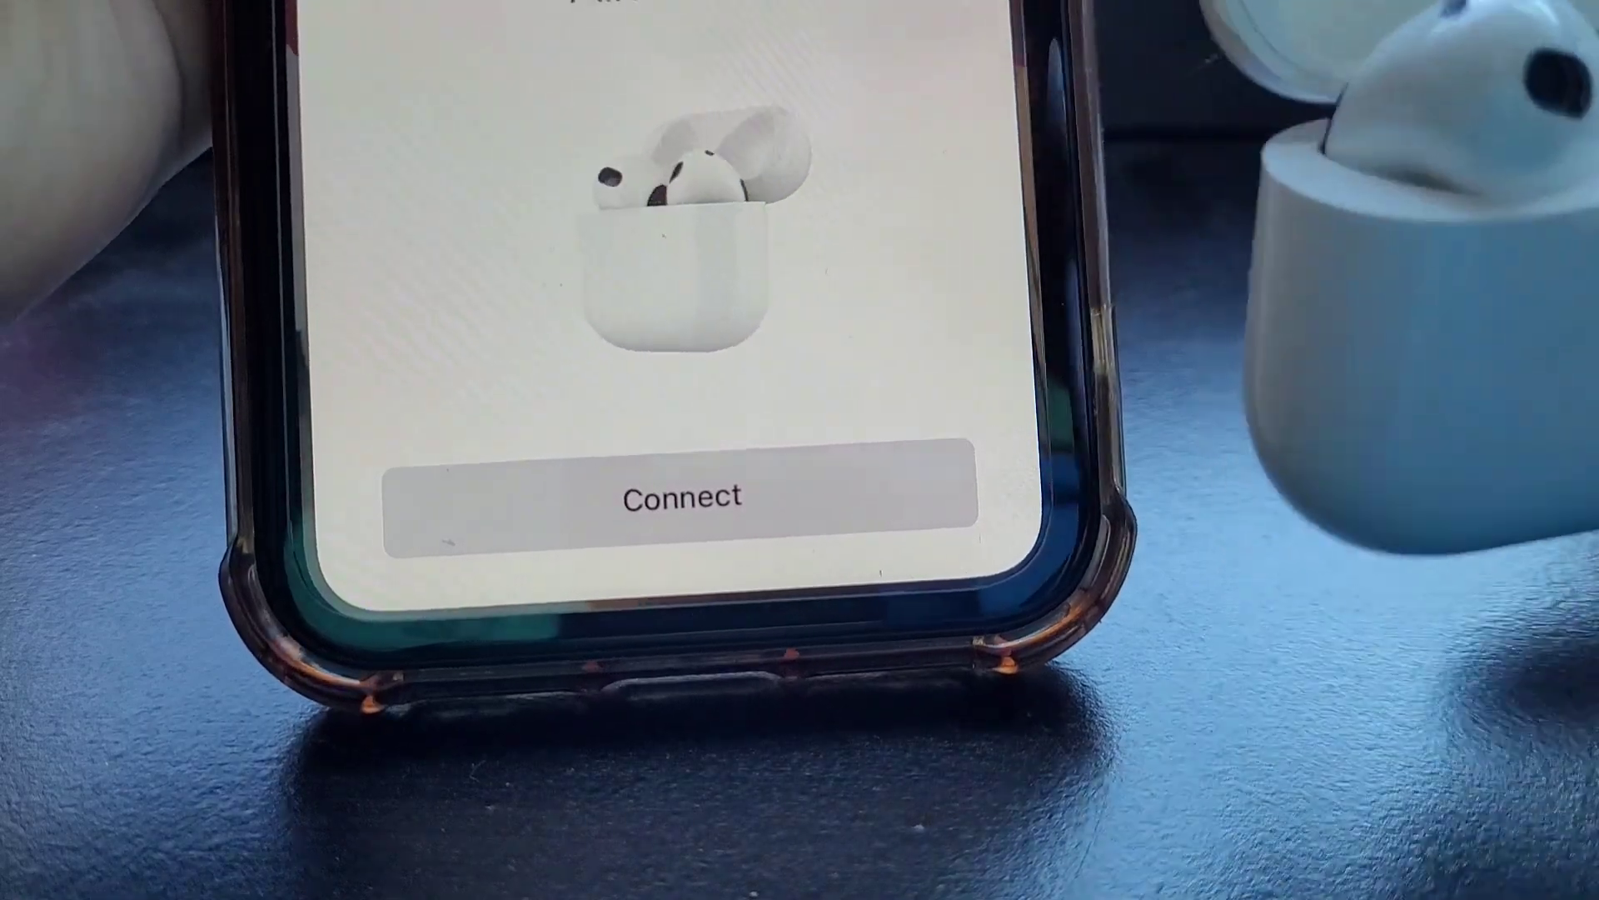
Connect the AirPods from the iPhone pairing pop-up to reach the Media Control tips
left_click(685, 499)
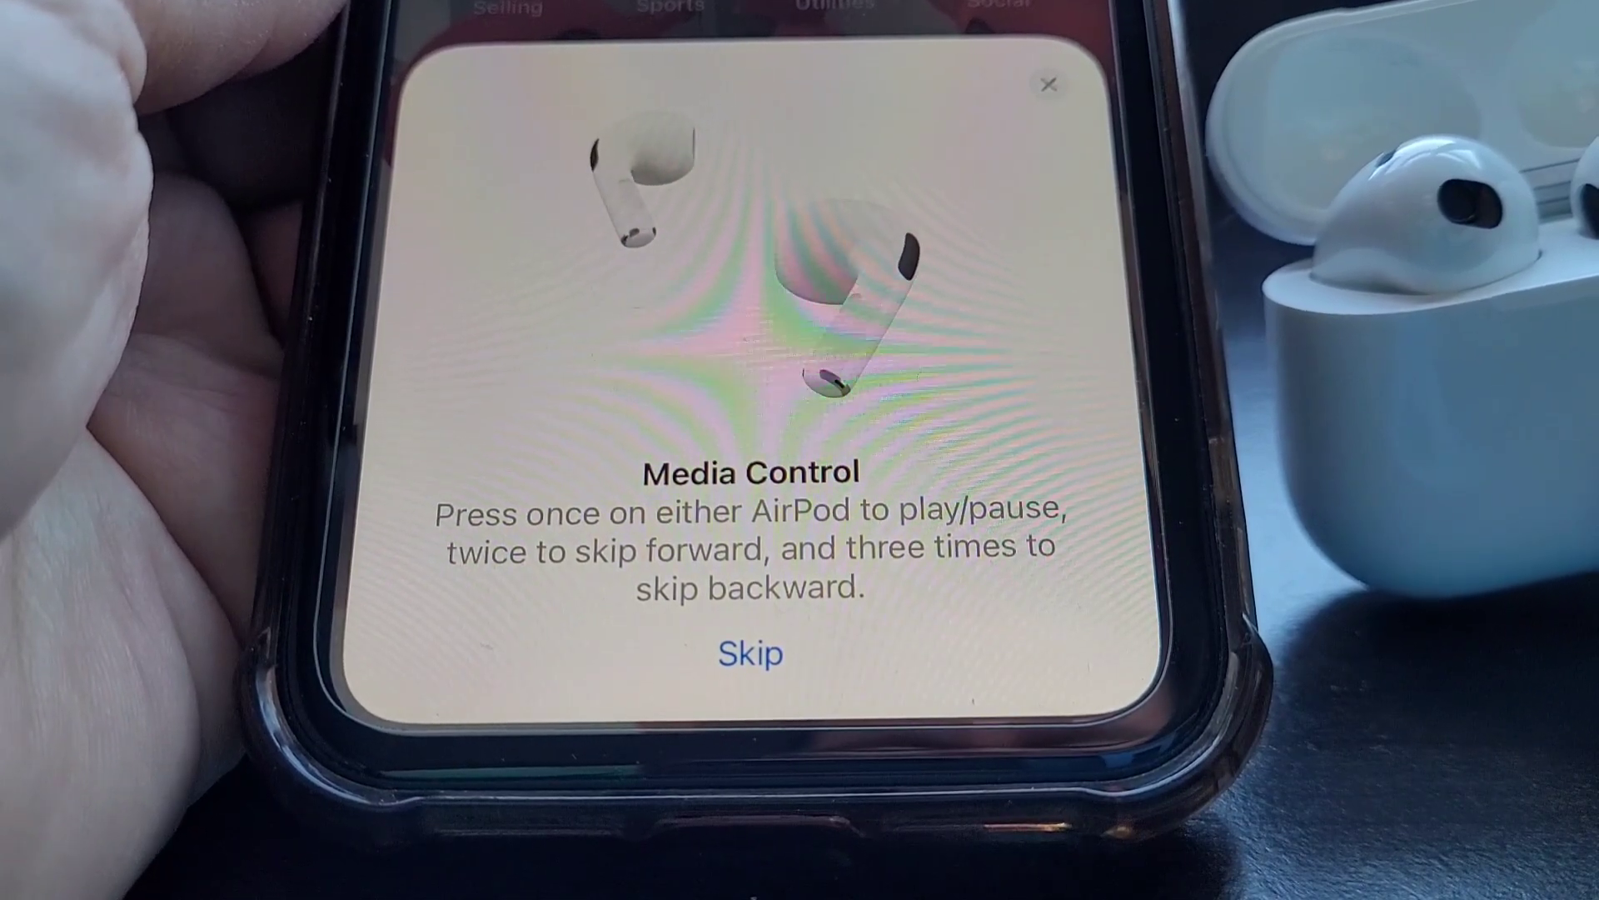
Skip the Media Control tips and dismiss the AirPods battery card to return home
left_click(750, 653)
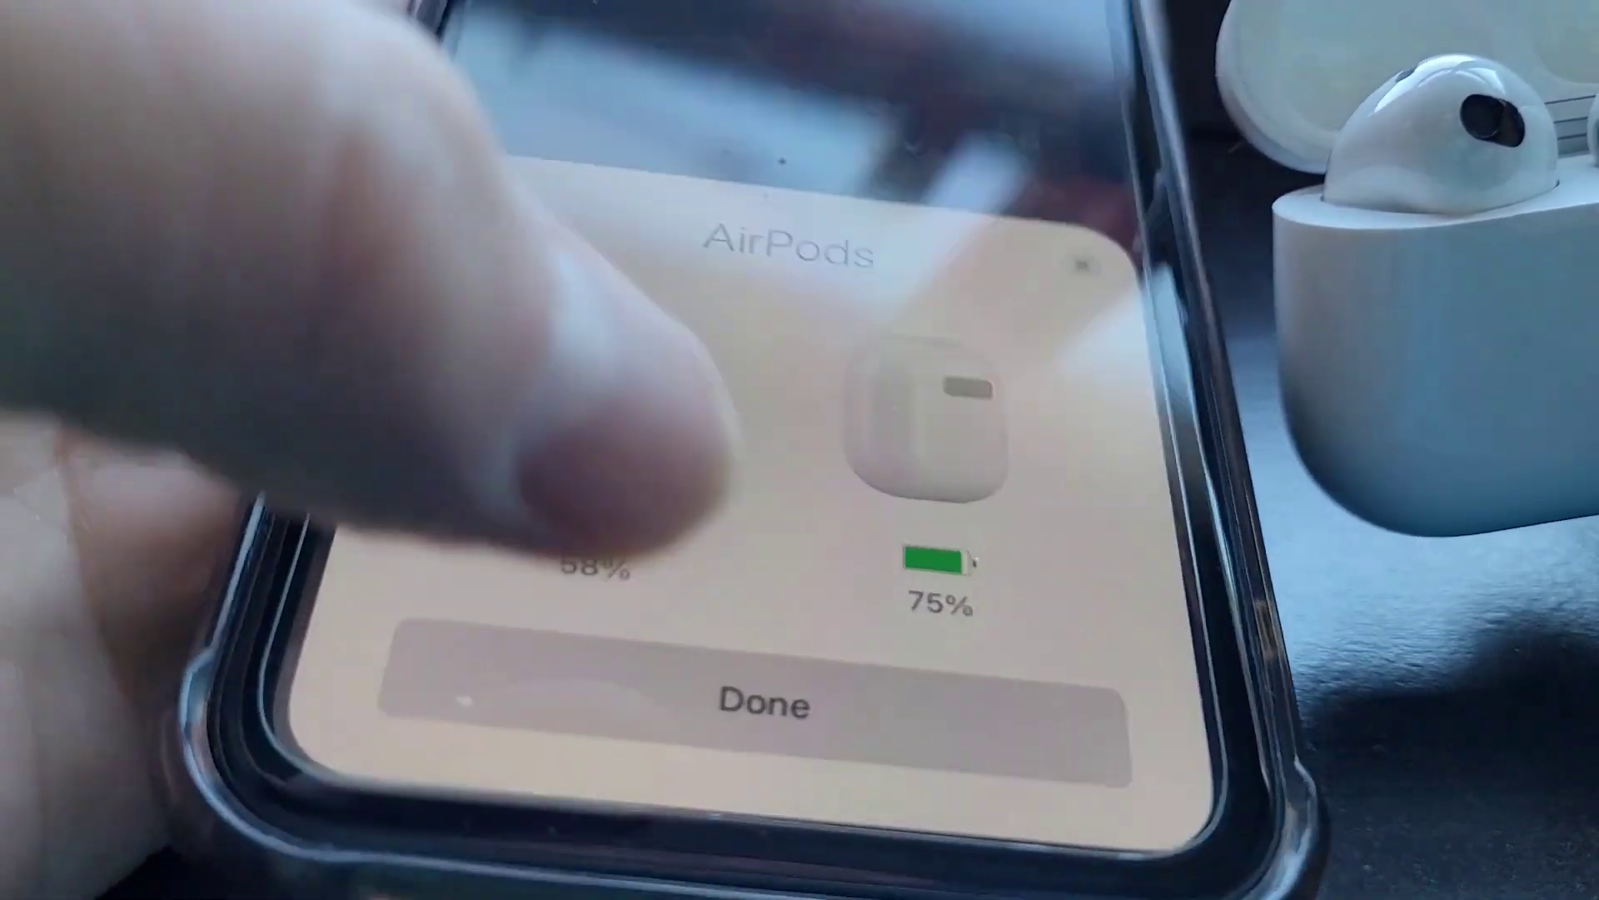
left_click(768, 701)
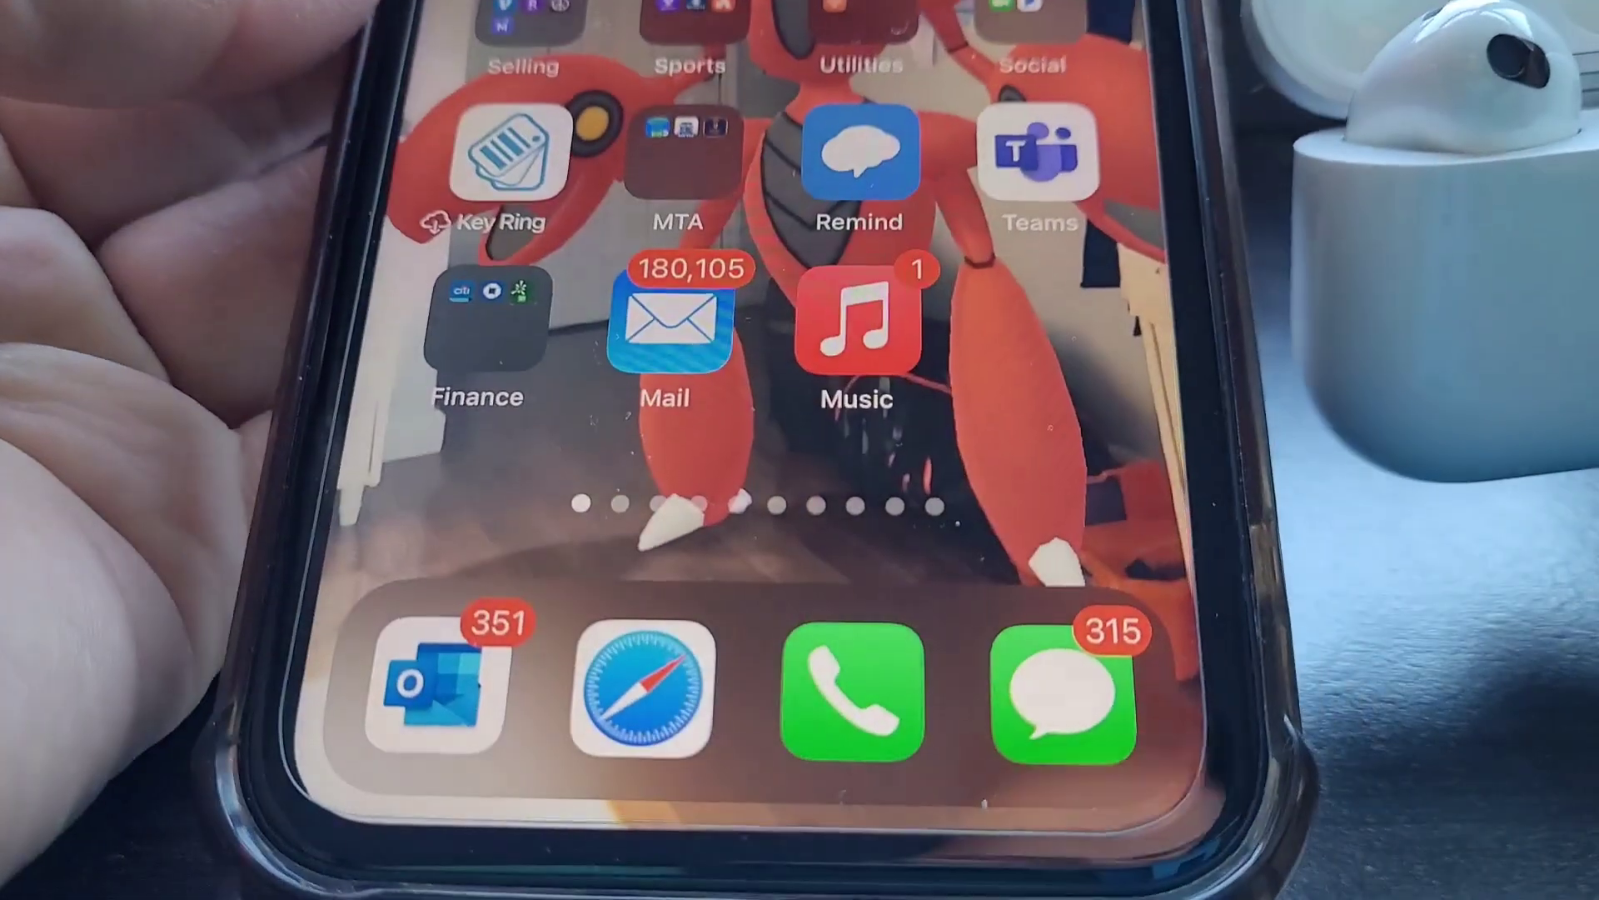